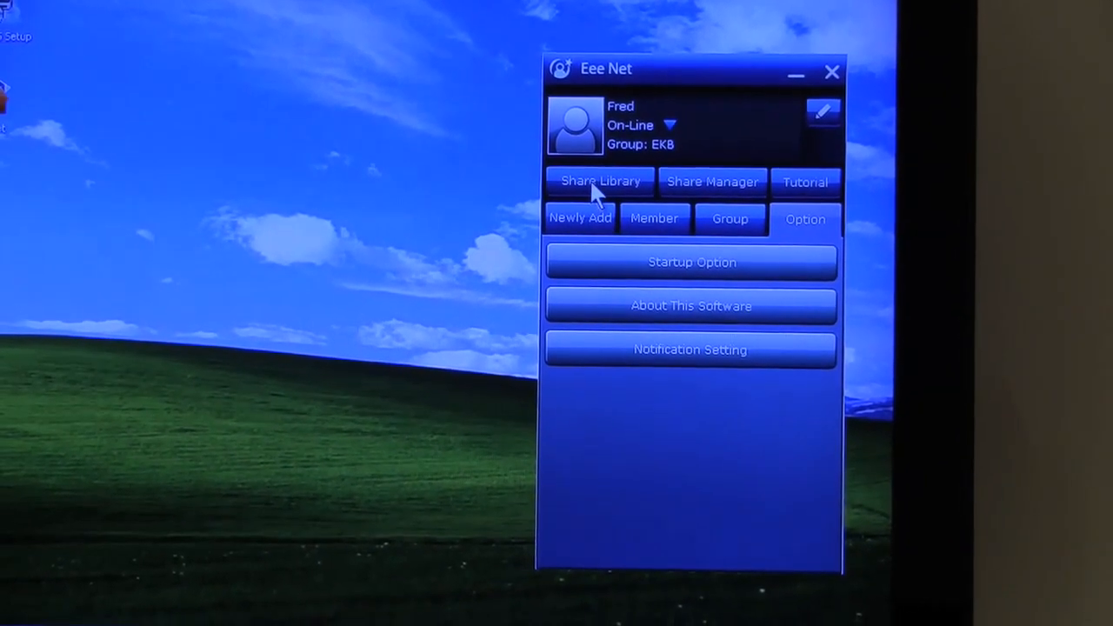
- Open the Share Library to show the three-step sharing guide
{"action": "left_click", "coordinate": [600, 181]}
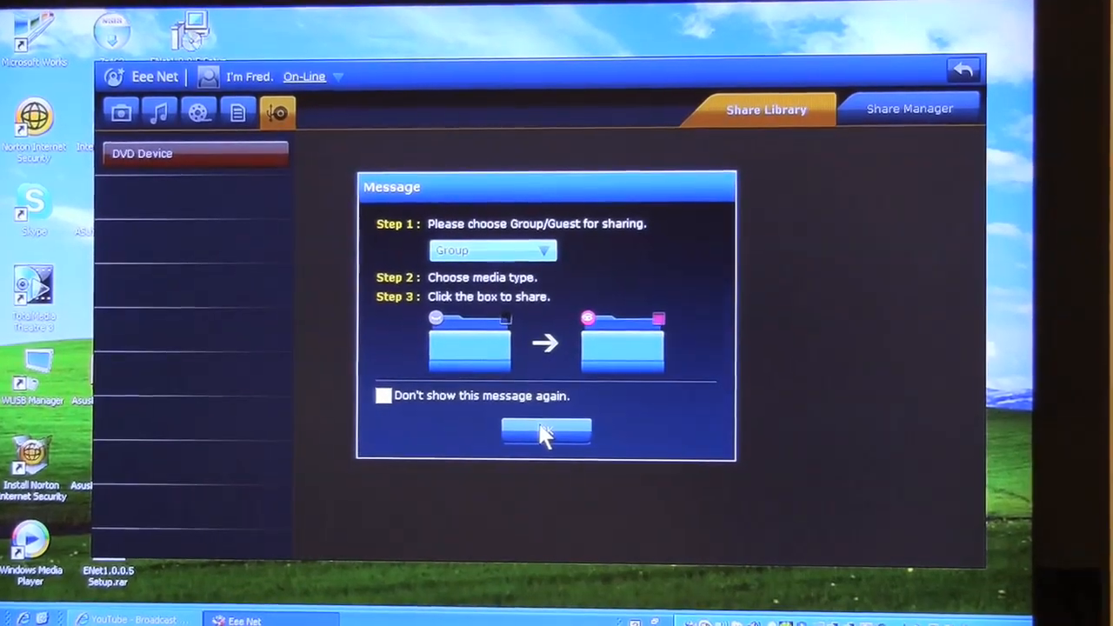
- Dismiss the guide, browse Photo and Music folders, then show the member list
{"action": "left_click", "coordinate": [546, 435]}
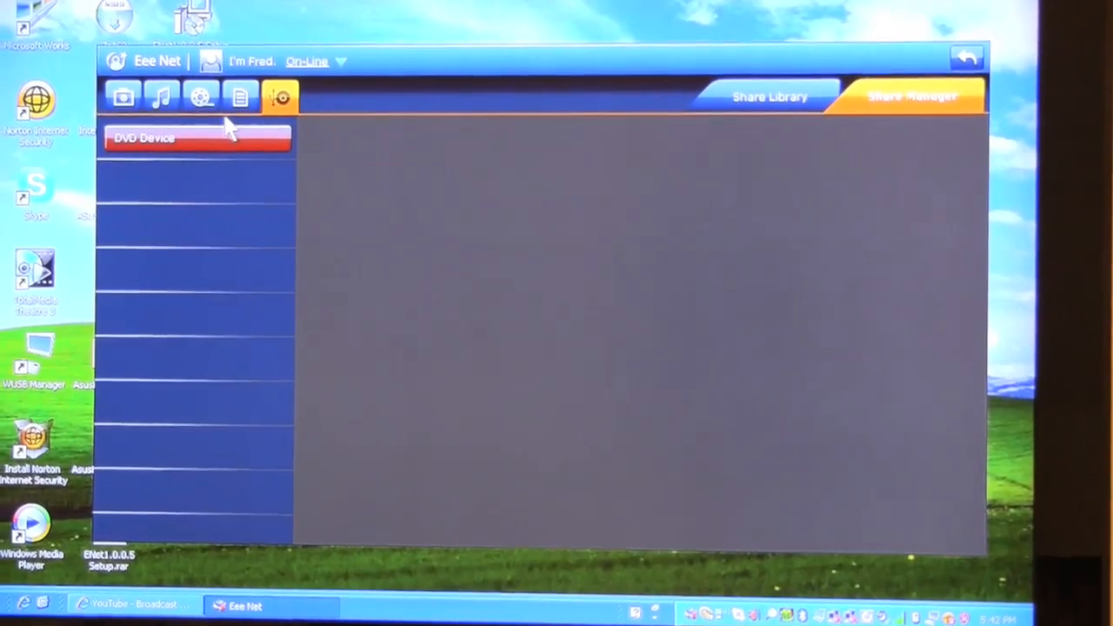
{"action": "left_click", "coordinate": [115, 98]}
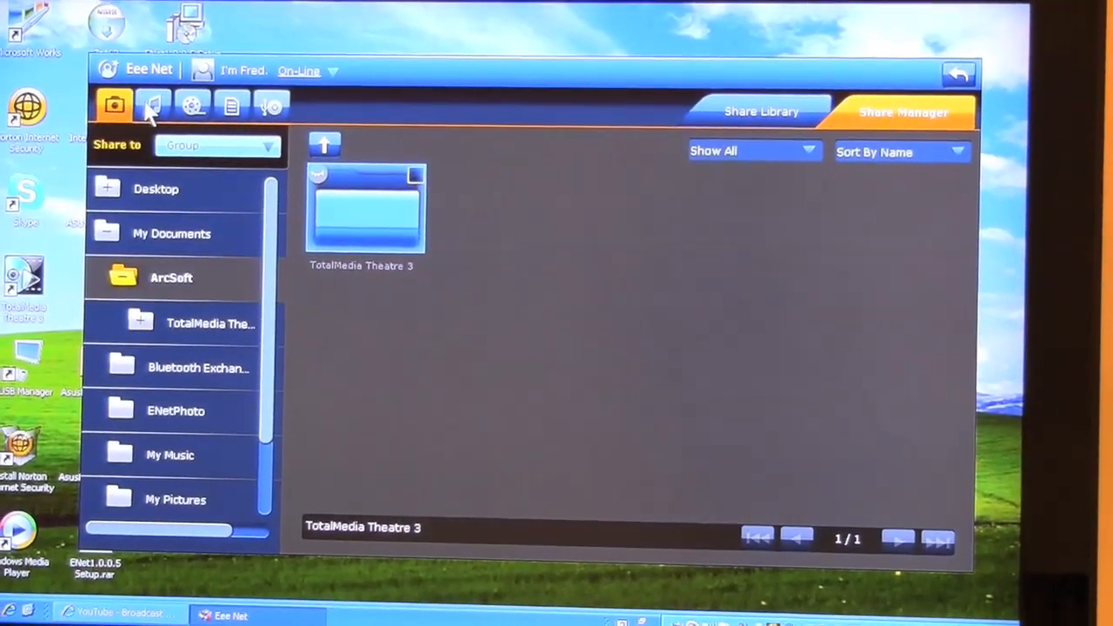
{"action": "left_click", "coordinate": [171, 229]}
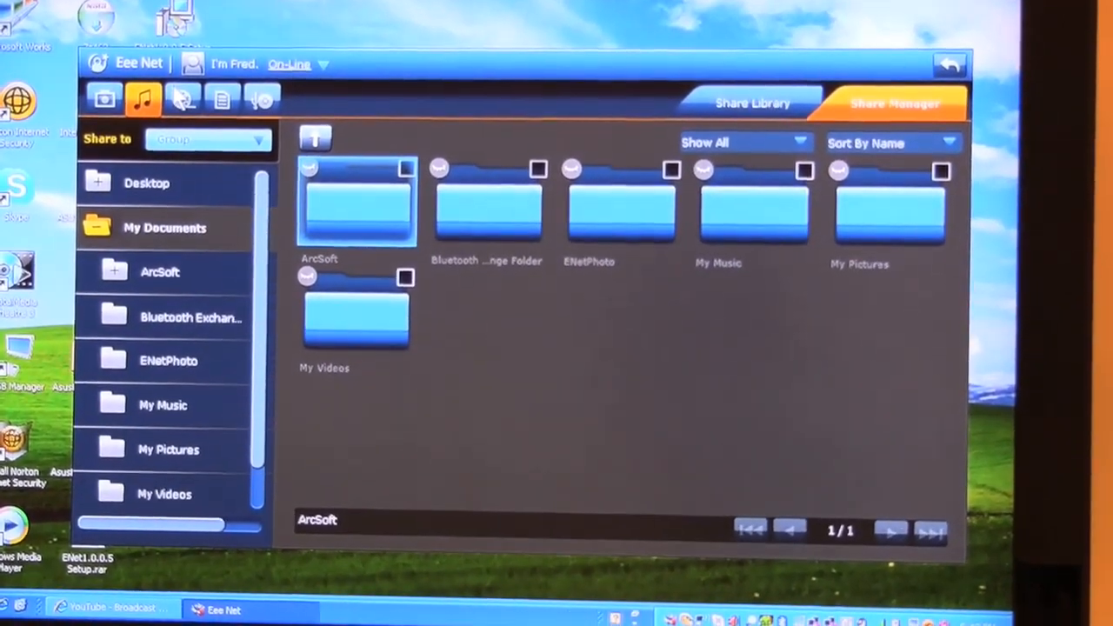
{"action": "left_click", "coordinate": [179, 97]}
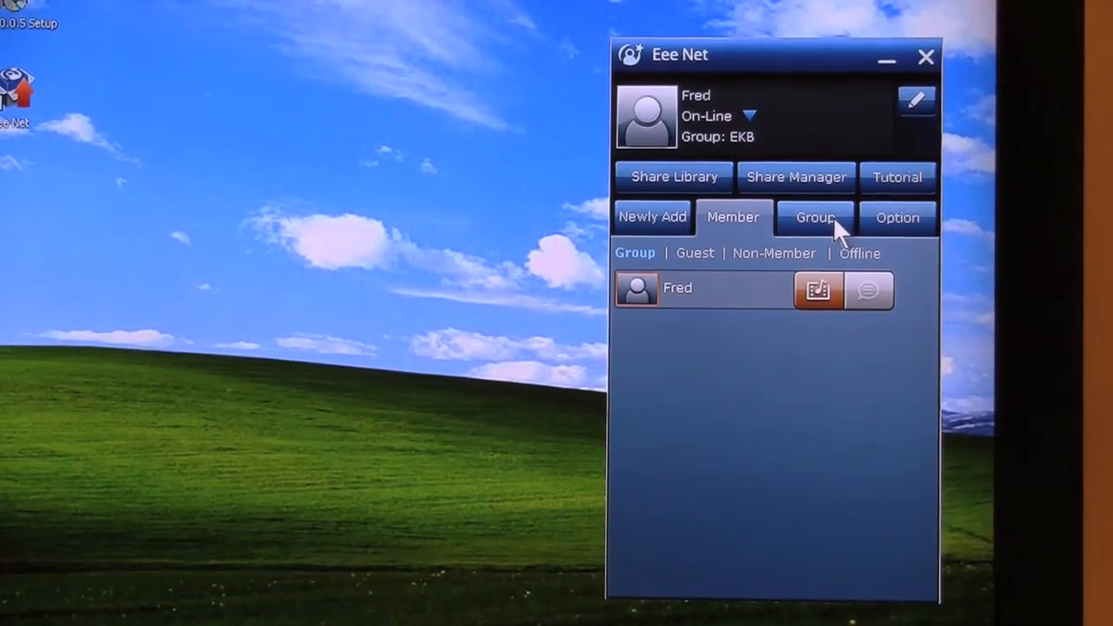
- Show create/join group options, check the Share Manager's video folders, and return to the compact window
{"action": "left_click", "coordinate": [814, 218]}
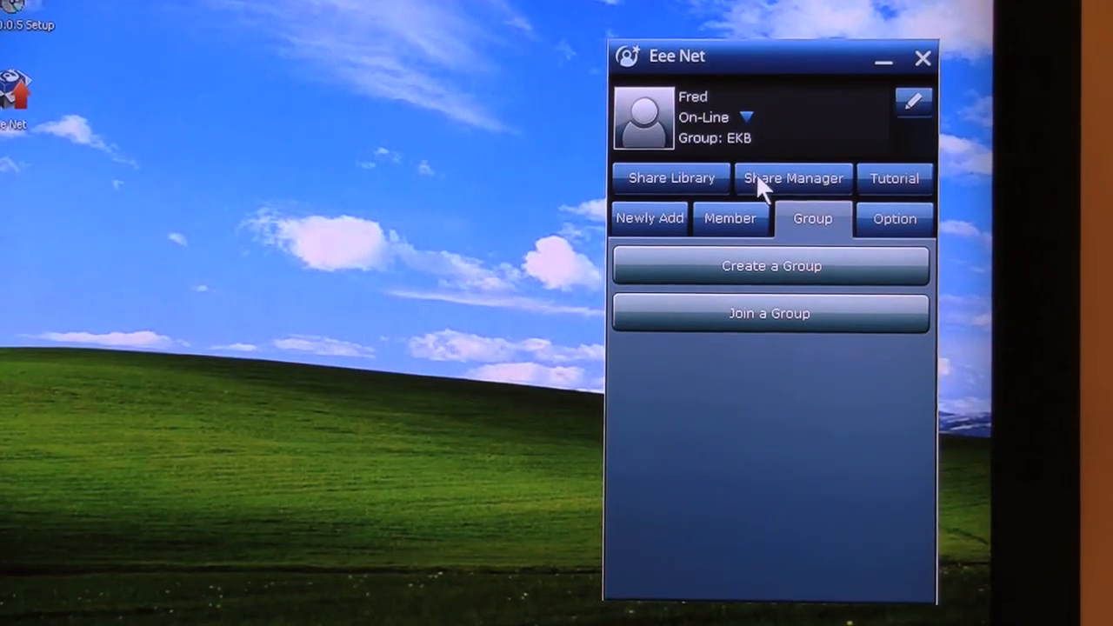
{"action": "left_click", "coordinate": [792, 177]}
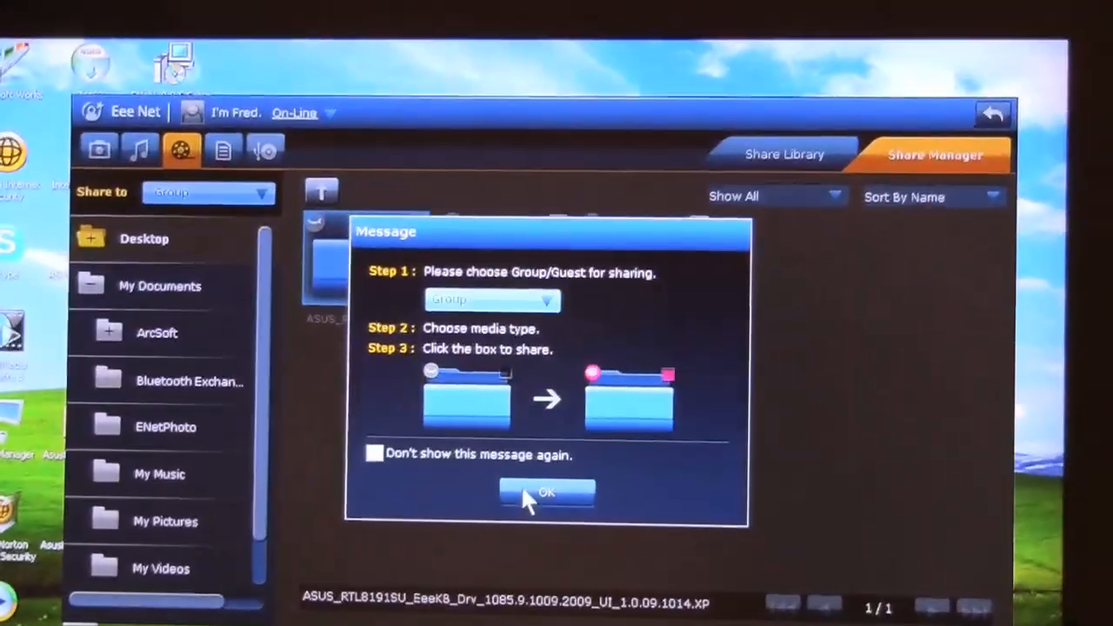
{"action": "left_click", "coordinate": [546, 492]}
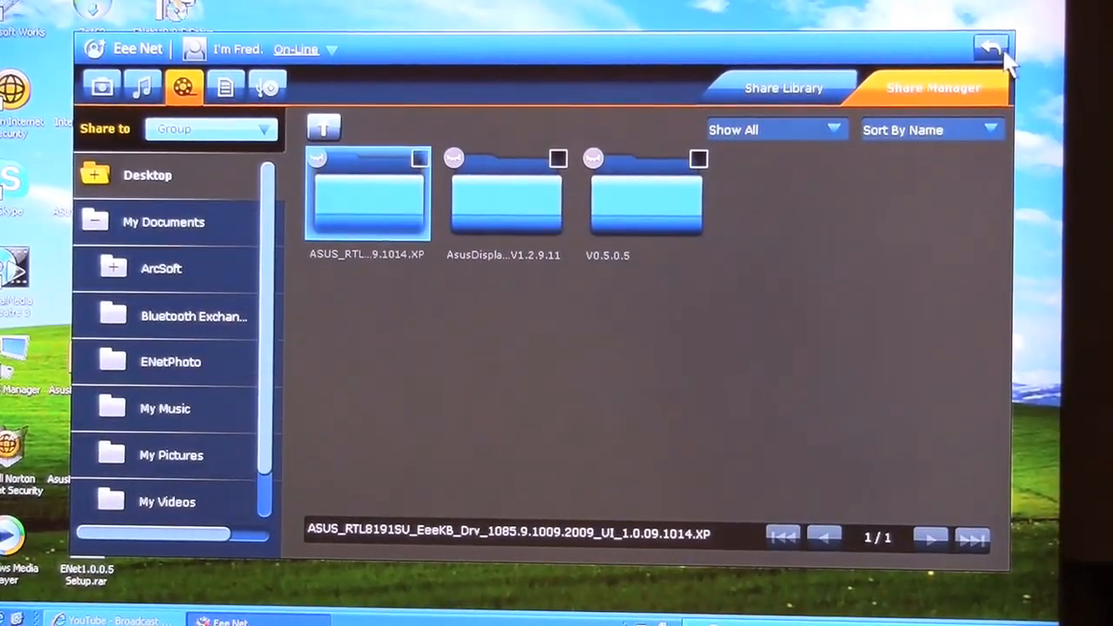
{"action": "left_click", "coordinate": [991, 48]}
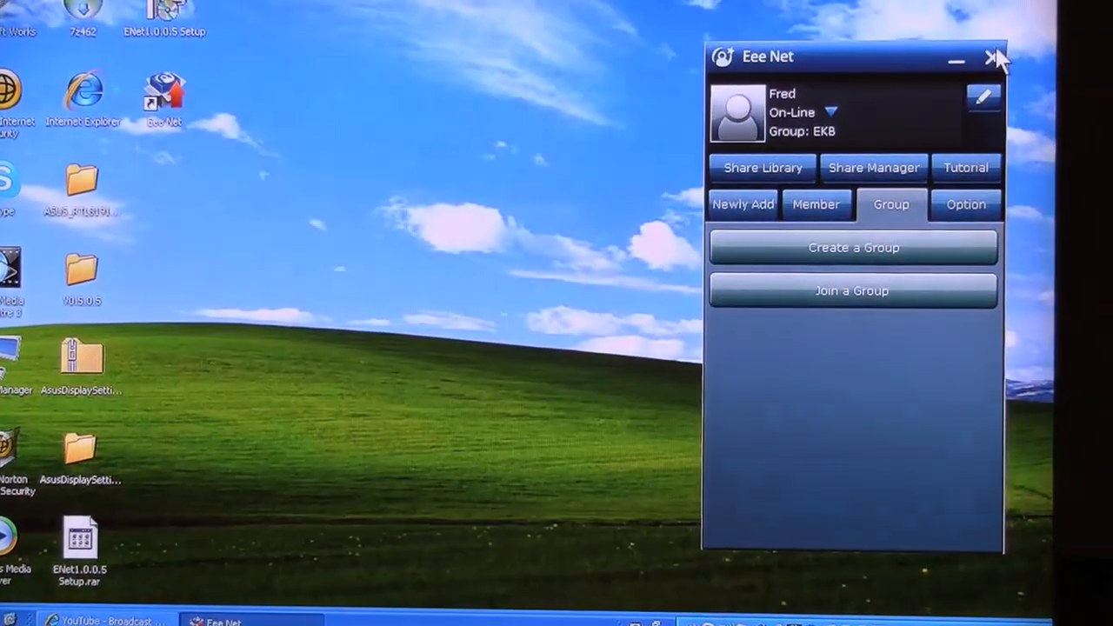